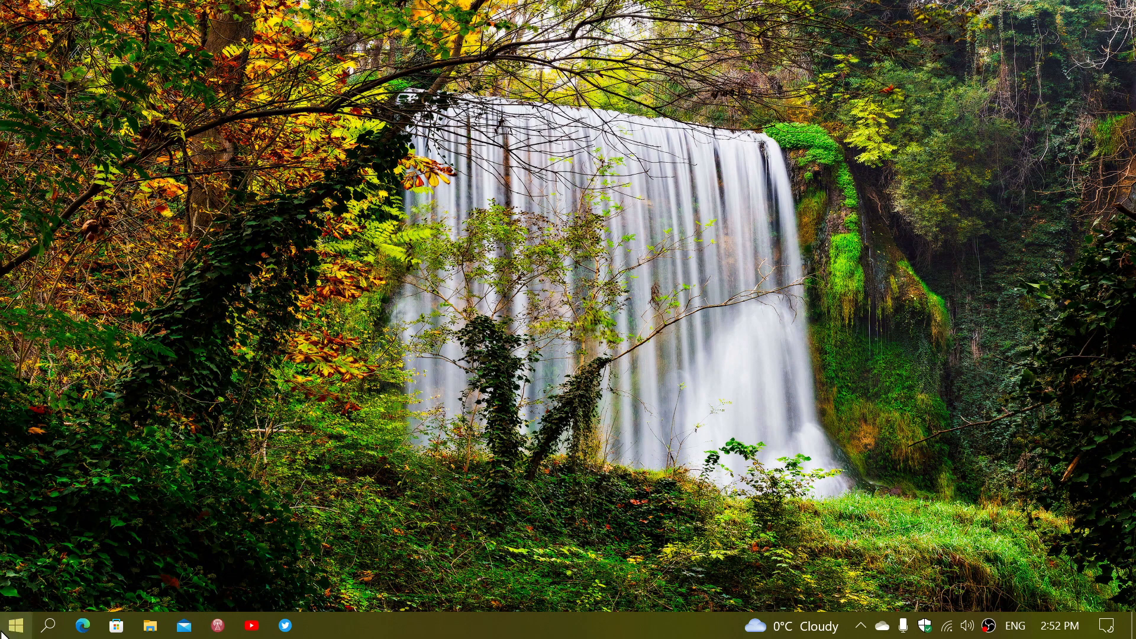
# - From the Start menu, open Settings and go to Update & Security's Windows Update page
pyautogui.click(17, 624)
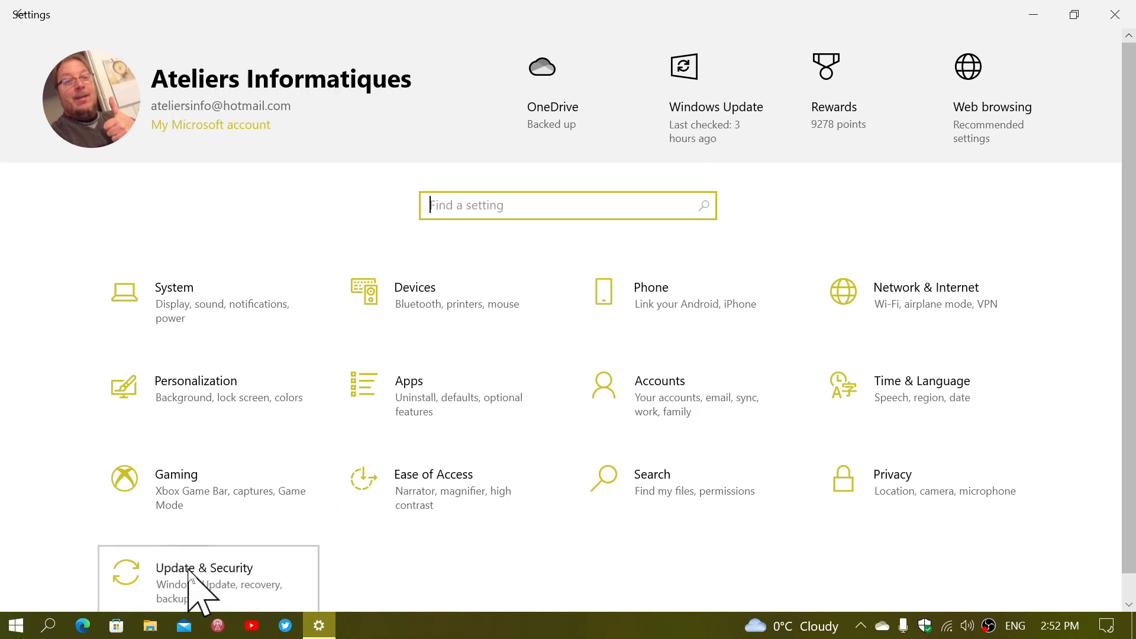
pyautogui.click(204, 568)
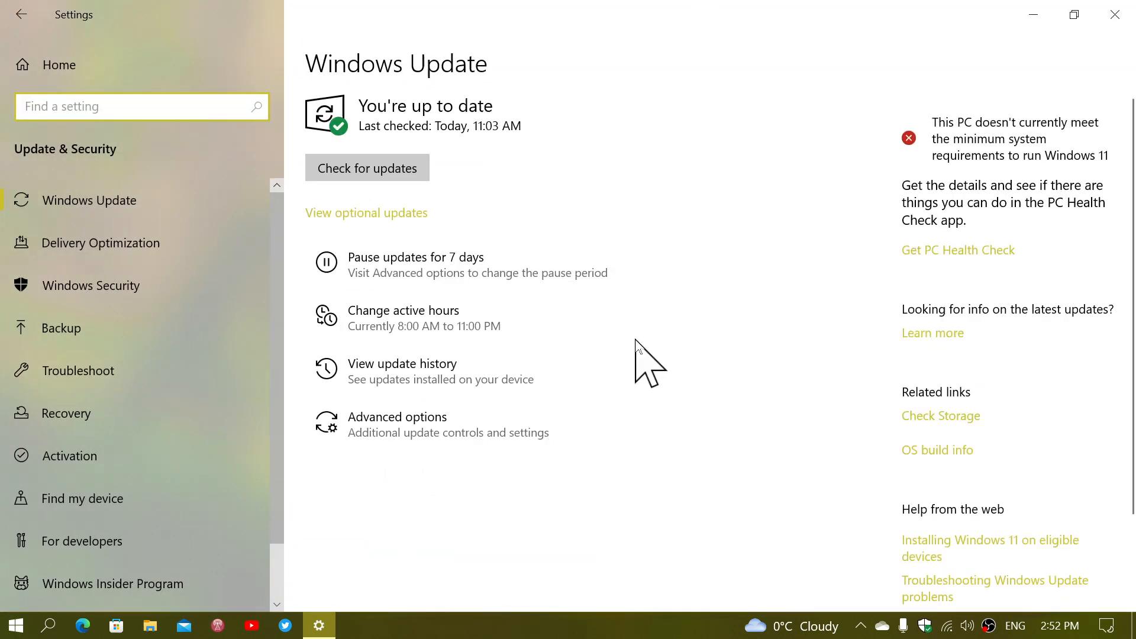
pyautogui.moveTo(755, 264)
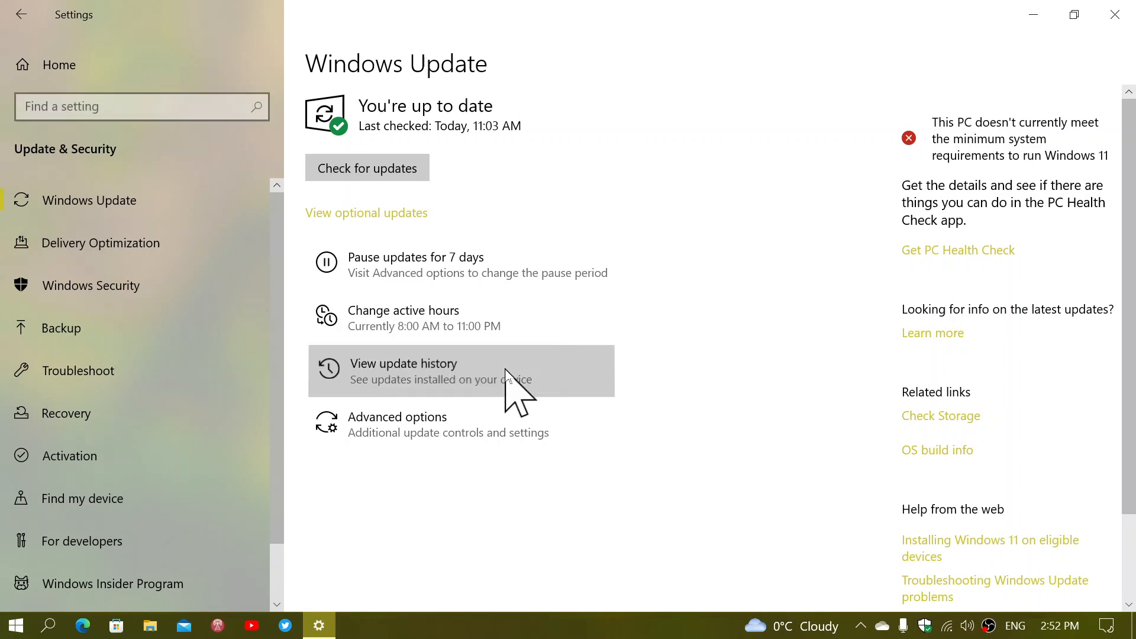
# - View the update history listing the installed KB5020030 November preview update
pyautogui.click(403, 371)
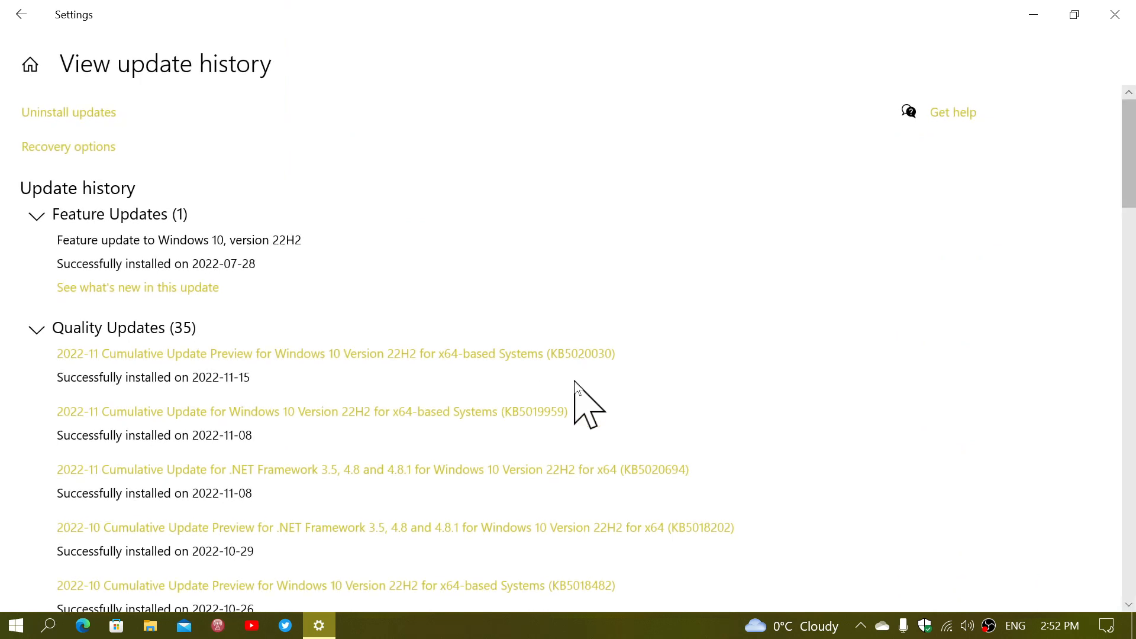
pyautogui.moveTo(139, 377)
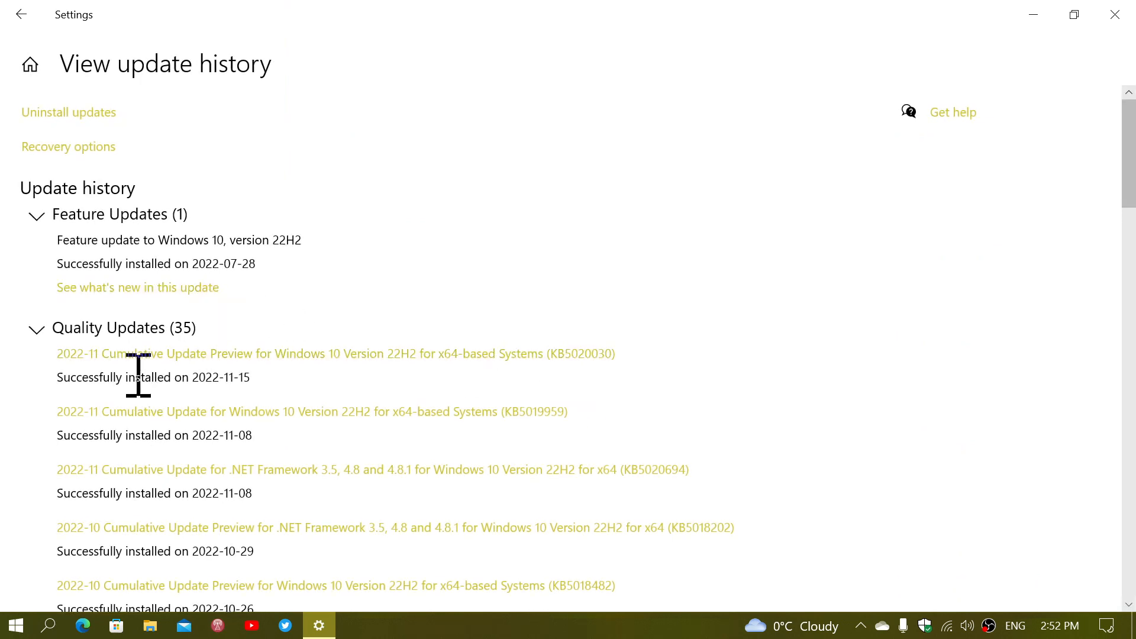
pyautogui.moveTo(609, 374)
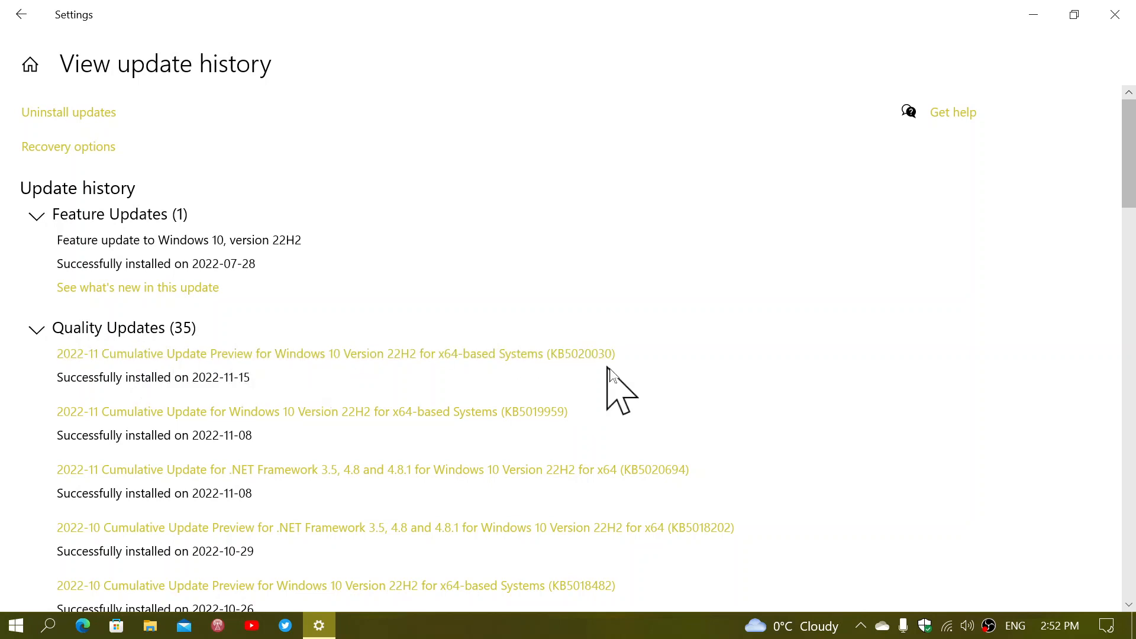
pyautogui.moveTo(581, 359)
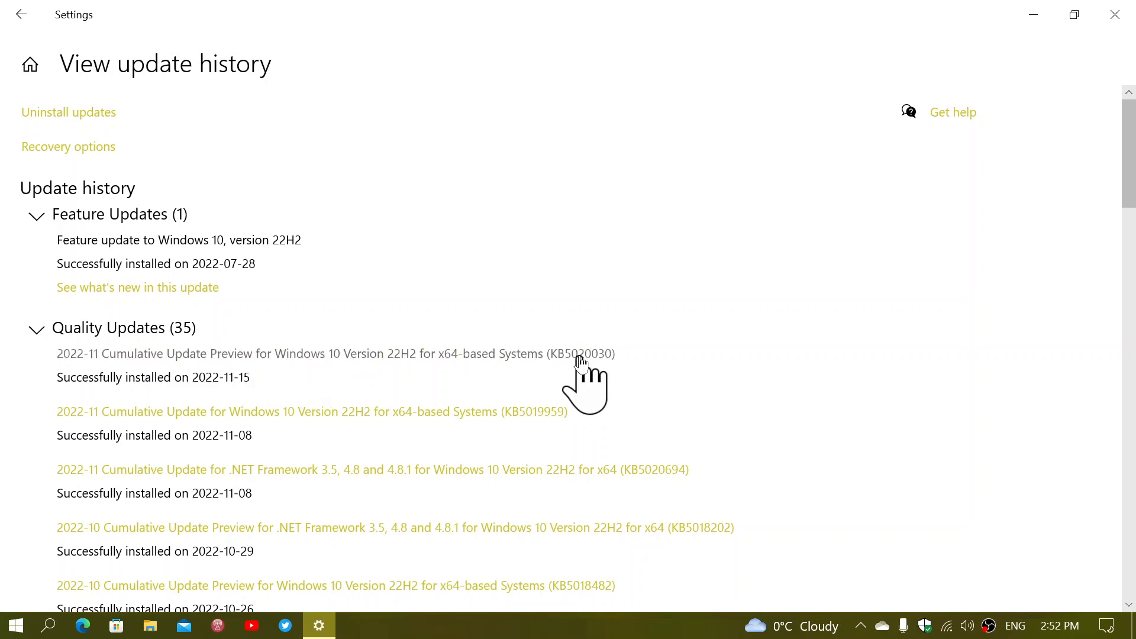
pyautogui.moveTo(601, 364)
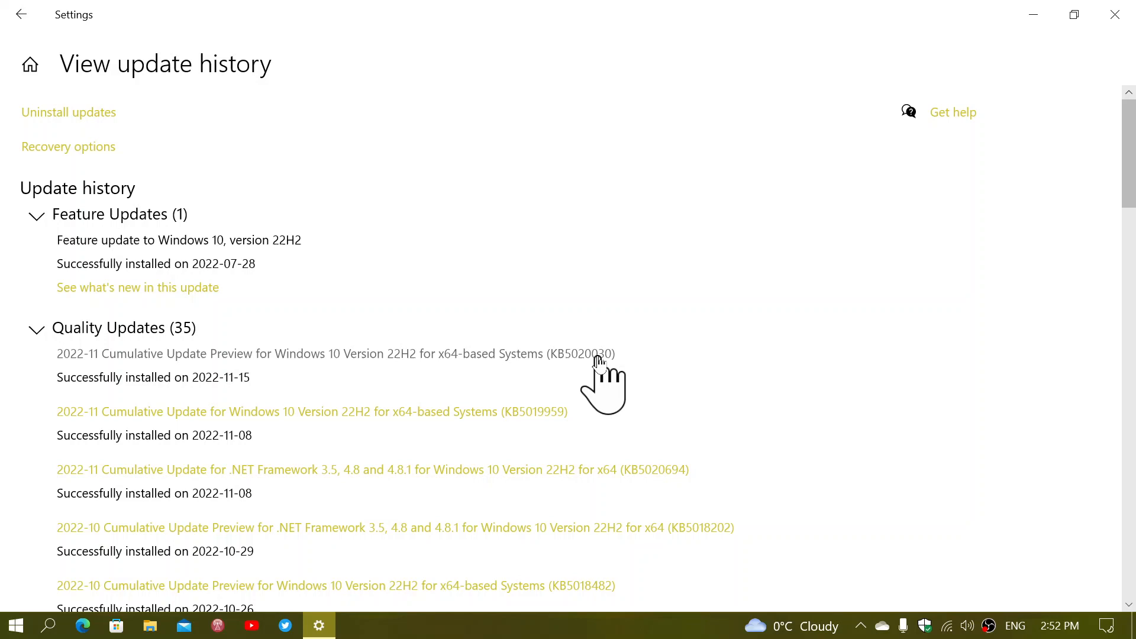
pyautogui.moveTo(583, 360)
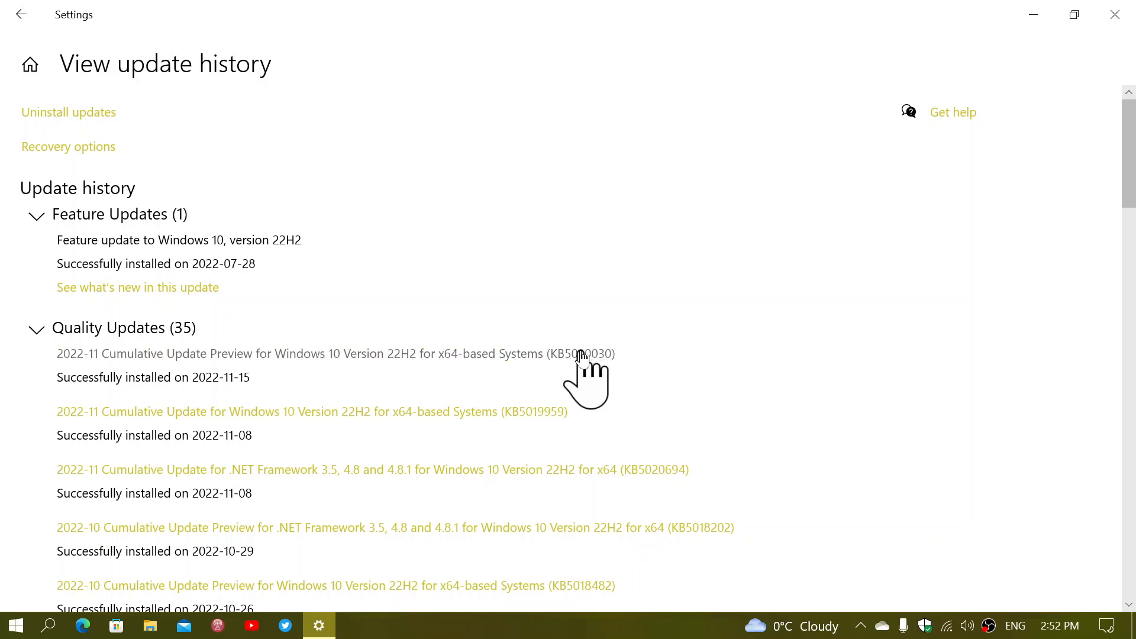
pyautogui.moveTo(814, 247)
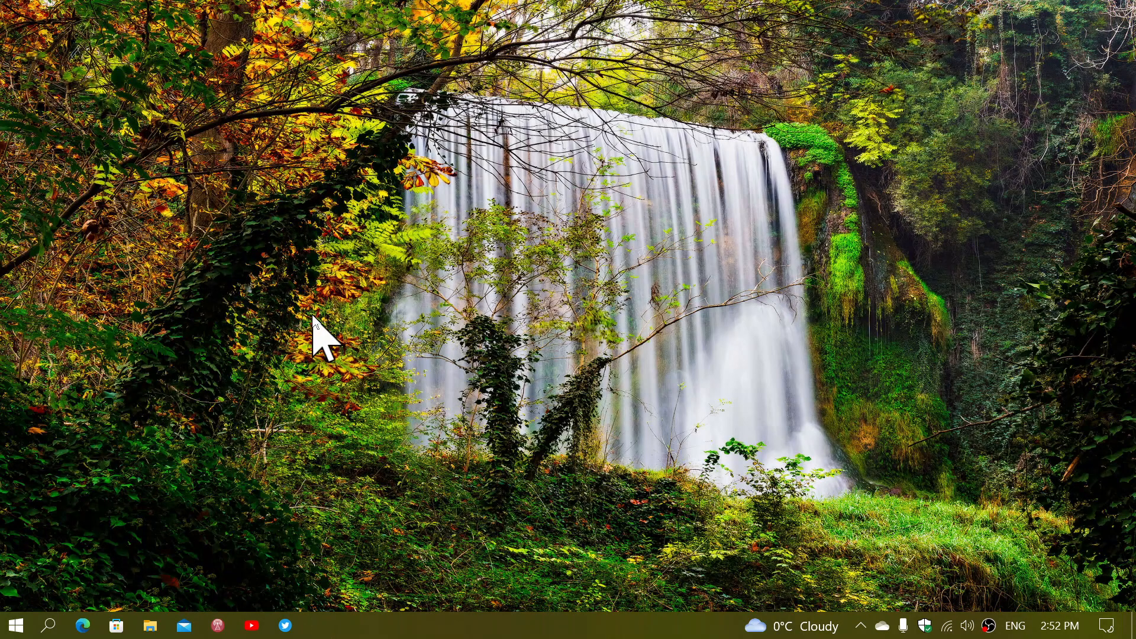
pyautogui.click(48, 625)
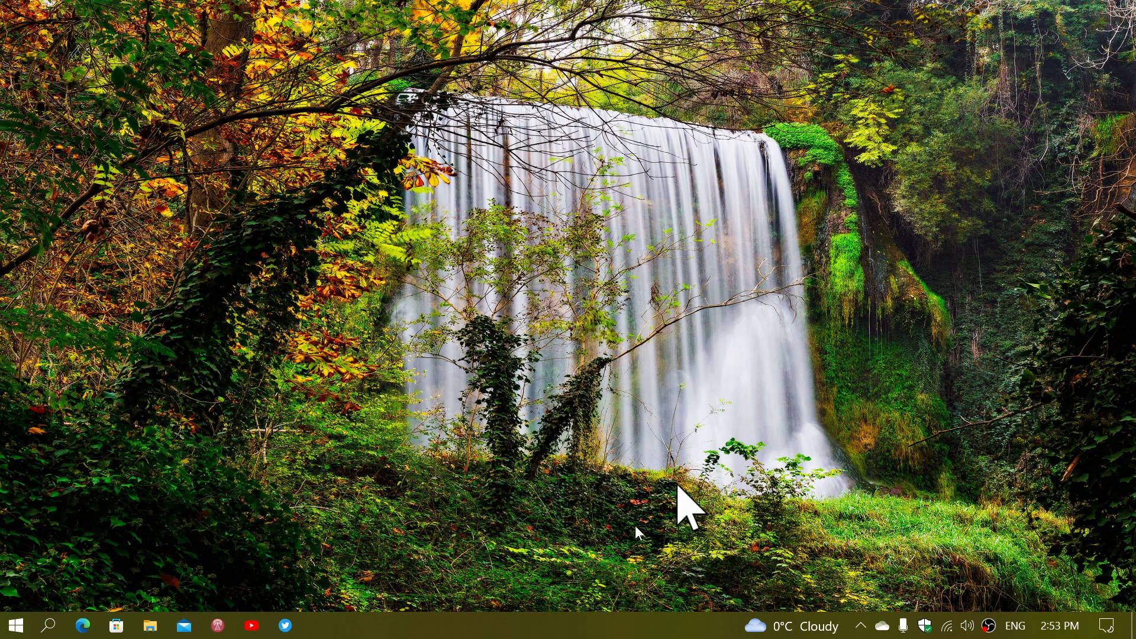
pyautogui.moveTo(611, 20)
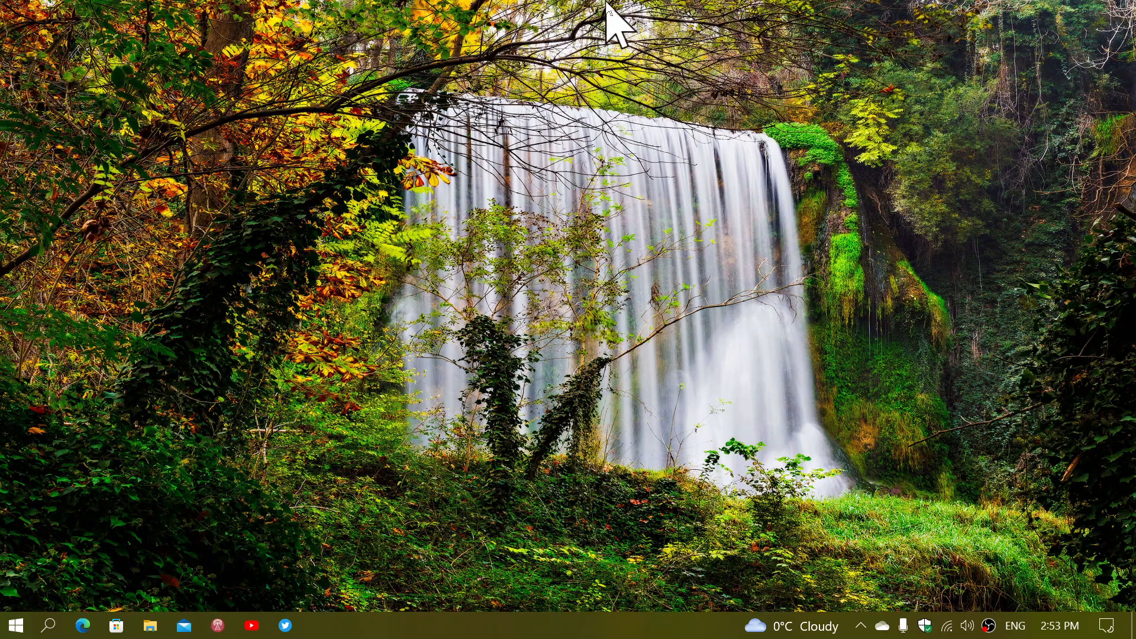
pyautogui.moveTo(614, 323)
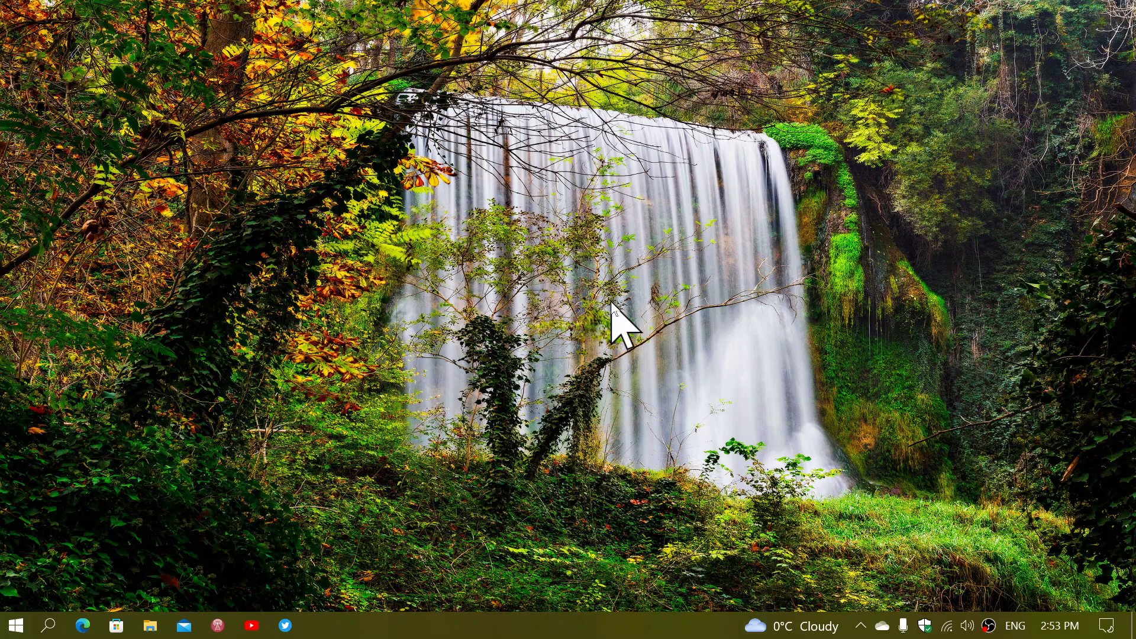
pyautogui.moveTo(115, 589)
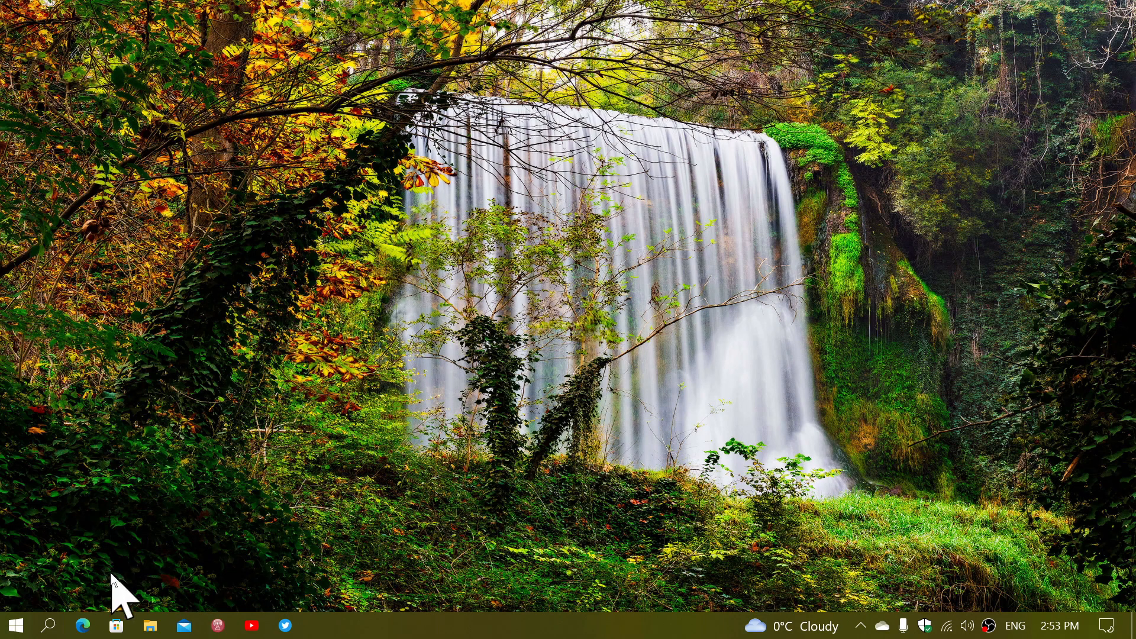
pyautogui.moveTo(251, 524)
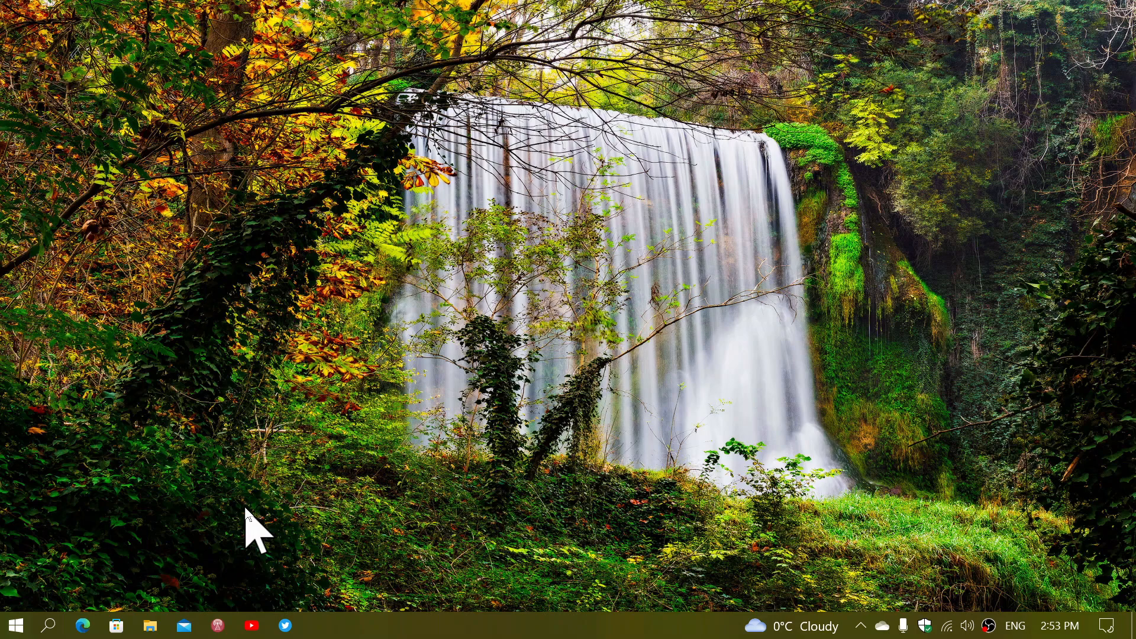
pyautogui.moveTo(369, 478)
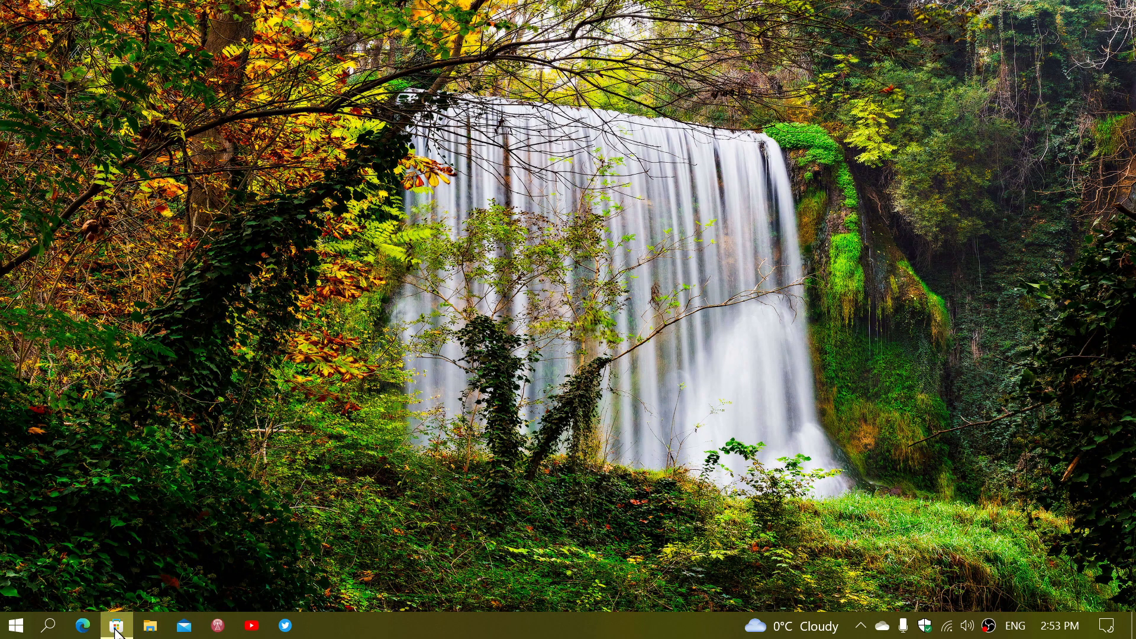
# - Launch Microsoft Store from its taskbar icon
pyautogui.click(116, 625)
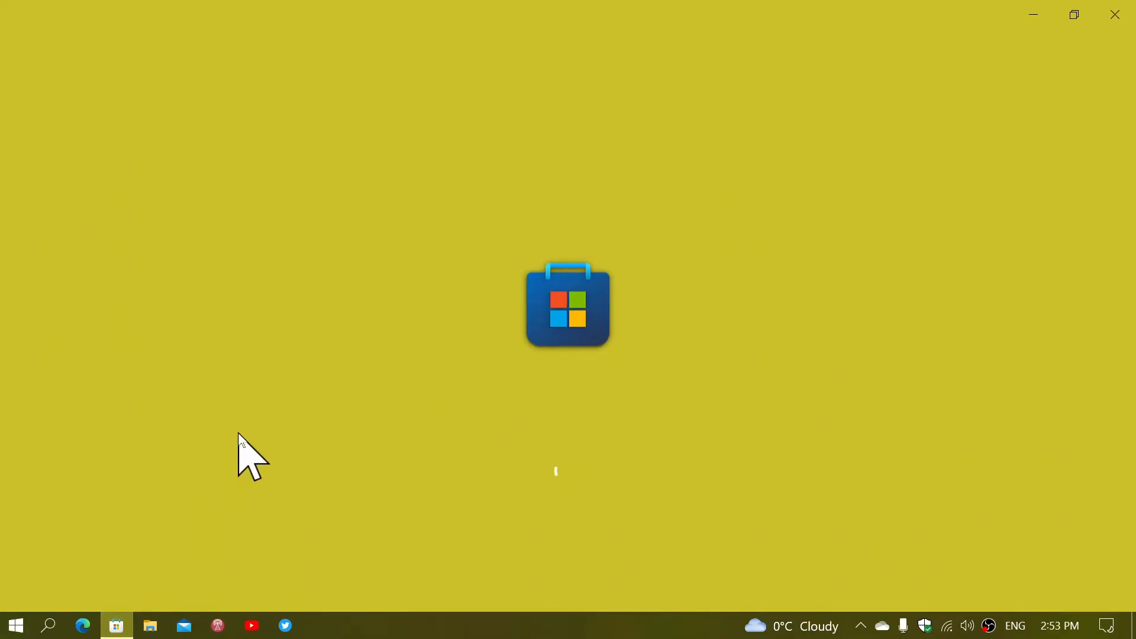
pyautogui.moveTo(49, 514)
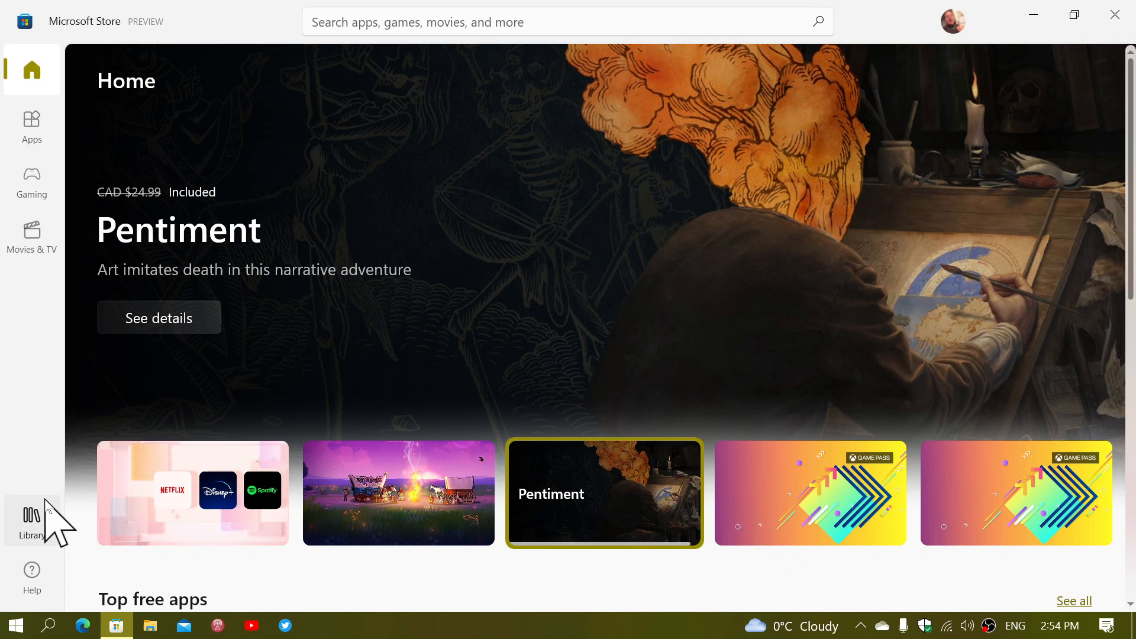
# - In the Store Library, run Get updates until apps and games report up to date
pyautogui.click(32, 519)
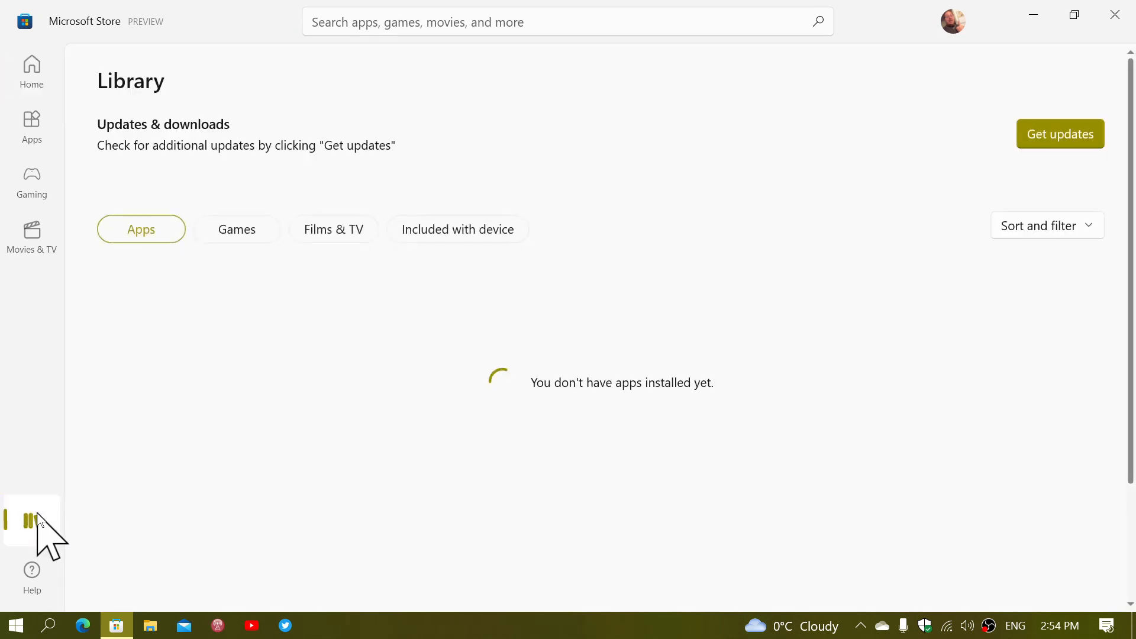
pyautogui.moveTo(878, 372)
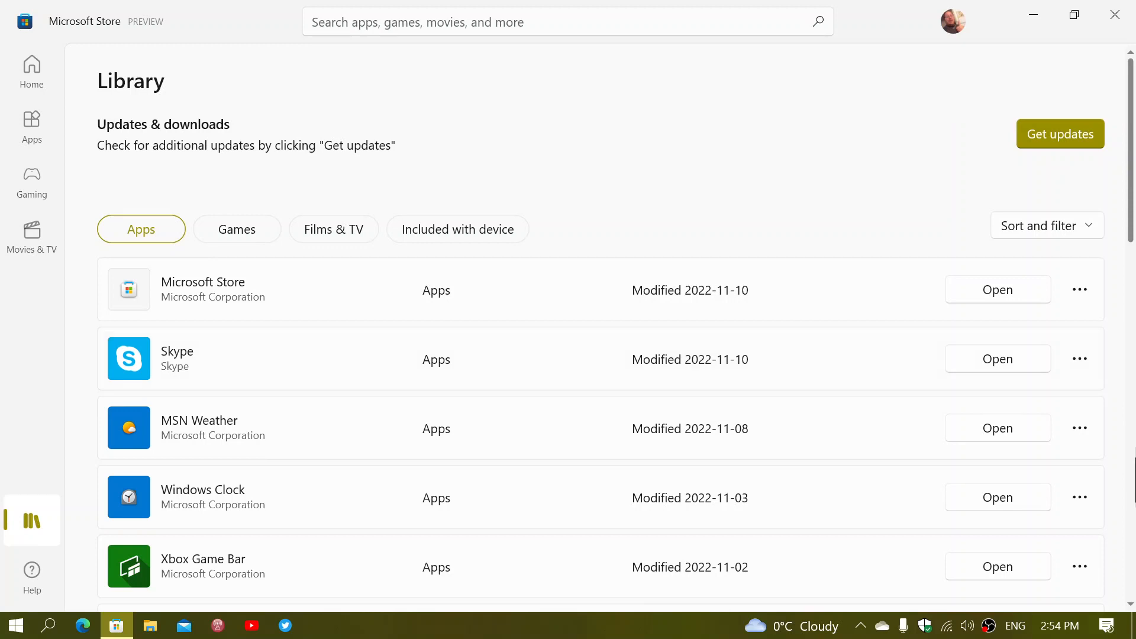
pyautogui.moveTo(1065, 141)
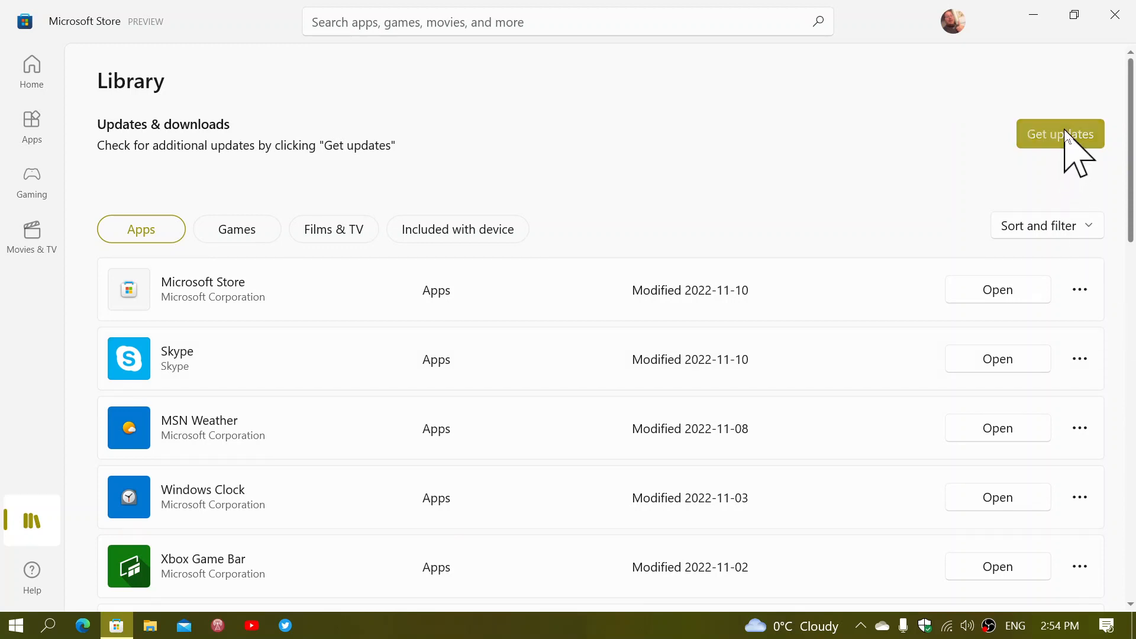
pyautogui.click(1060, 133)
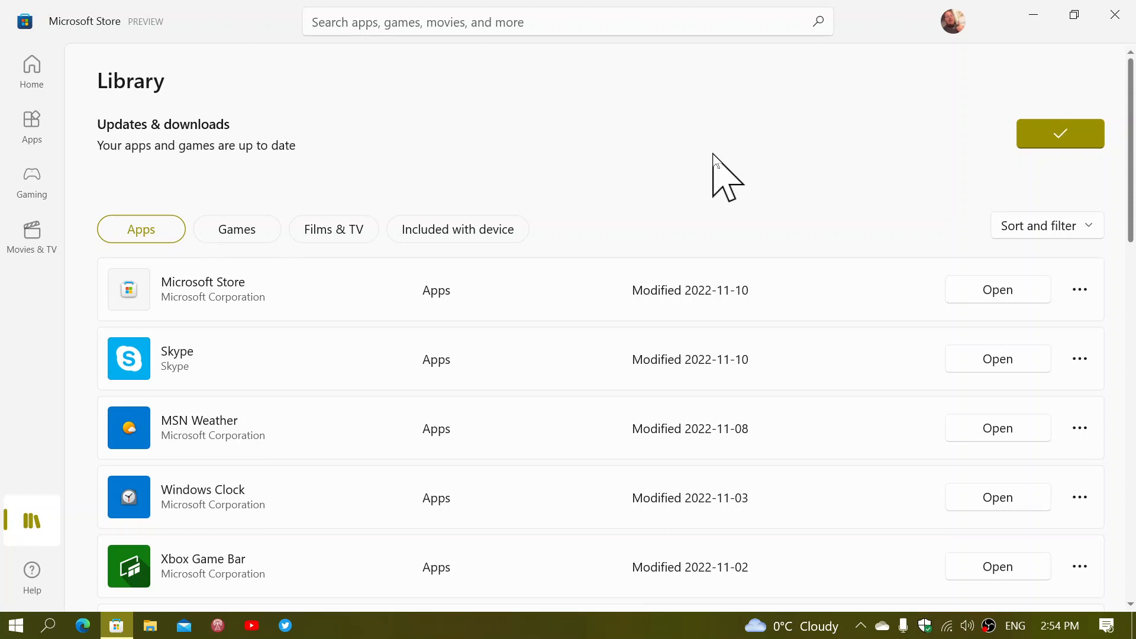
pyautogui.click(1061, 133)
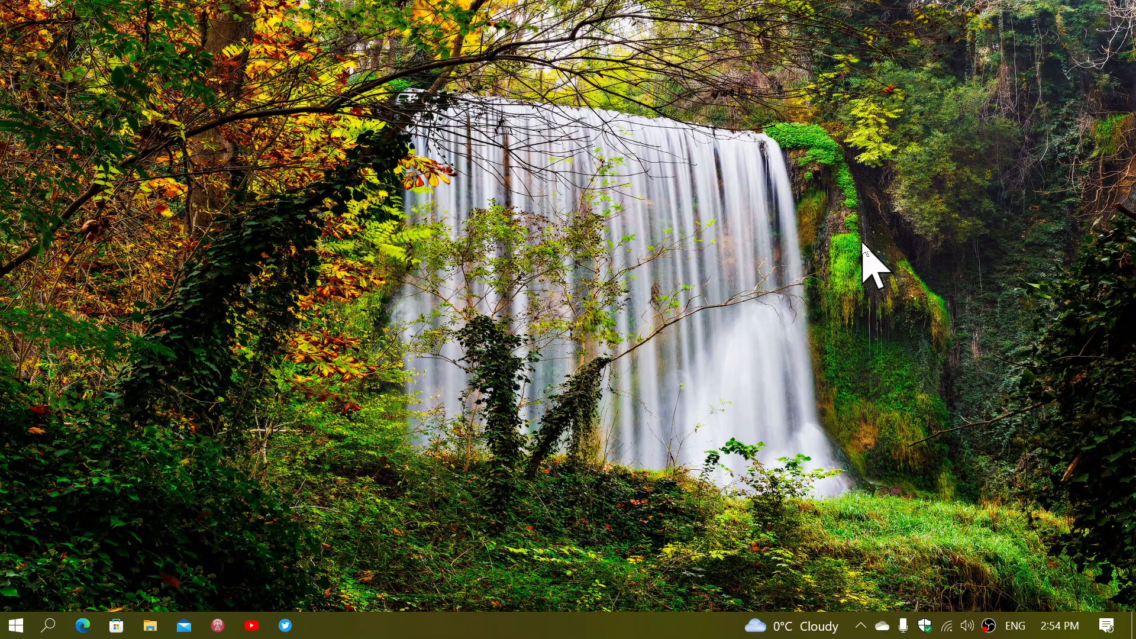
pyautogui.moveTo(434, 409)
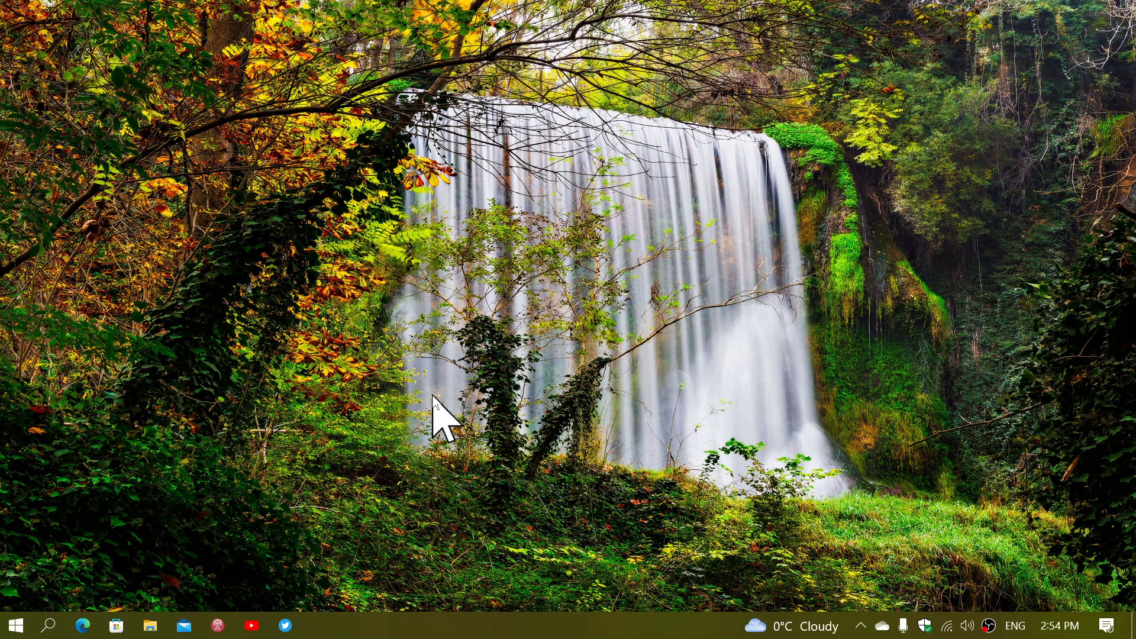